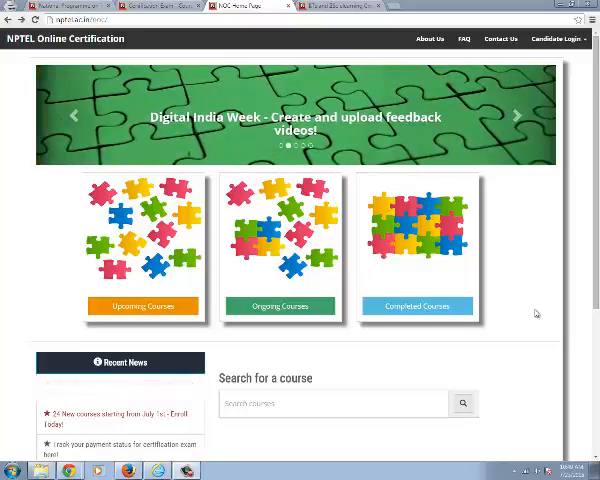
mouse_move(514, 240)
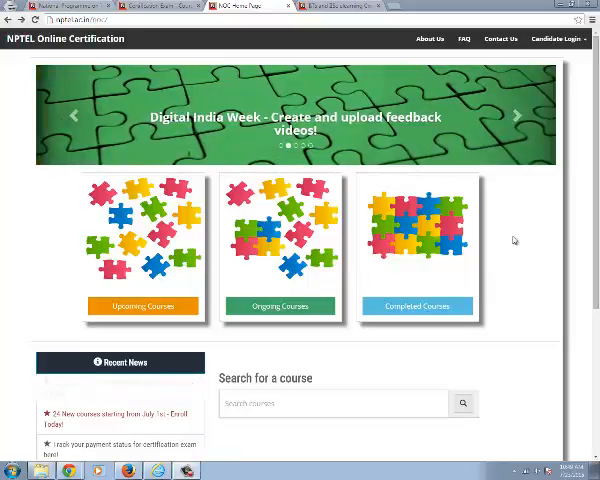
Browse the ongoing courses list and expand its subcategories
left_click(516, 116)
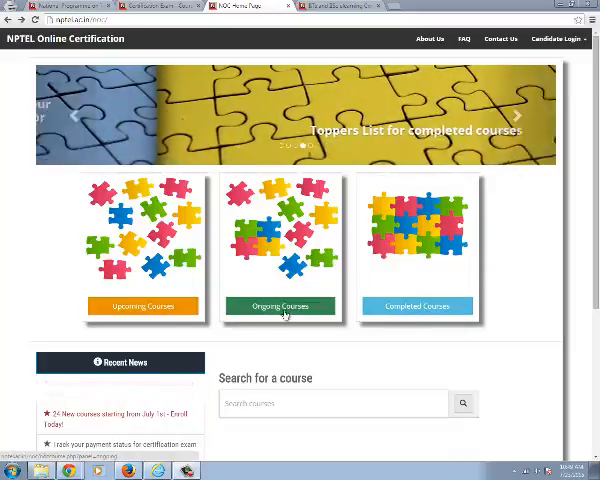
left_click(278, 306)
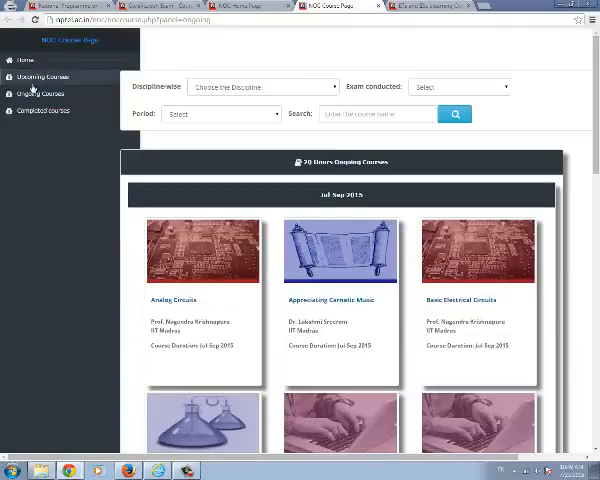
left_click(38, 92)
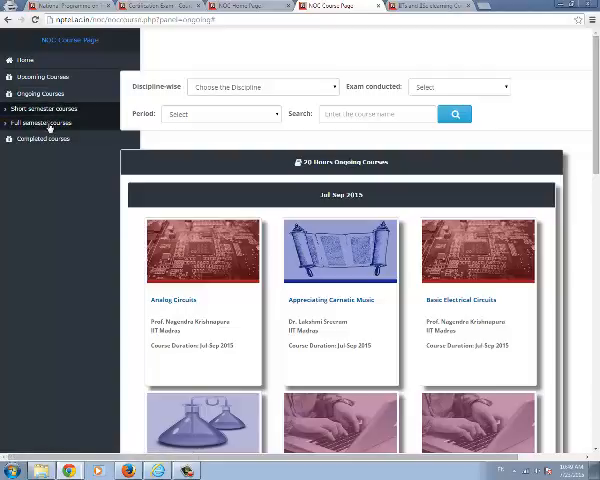
mouse_move(216, 100)
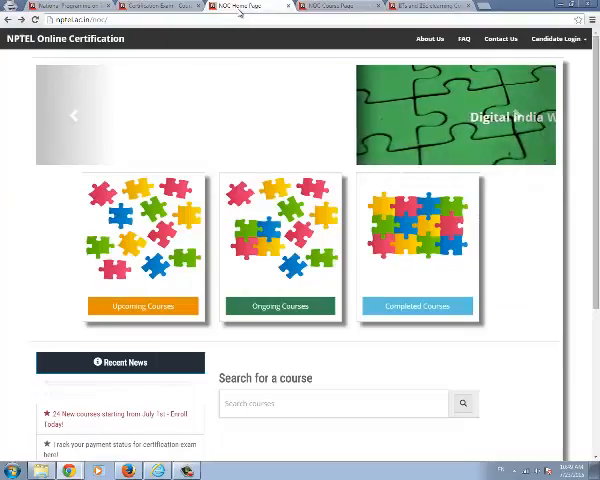
scroll("down", 3)
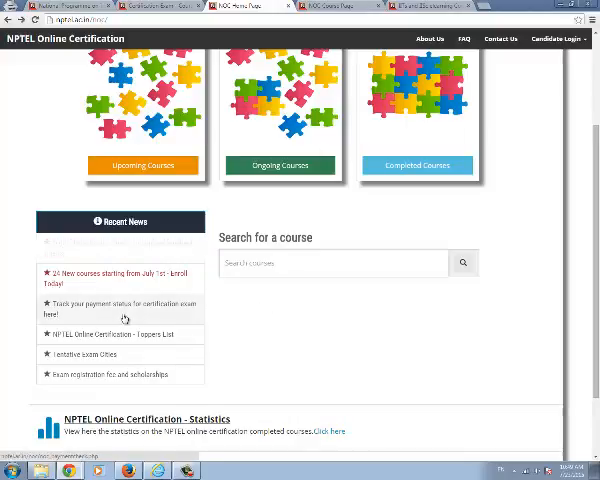
mouse_move(146, 312)
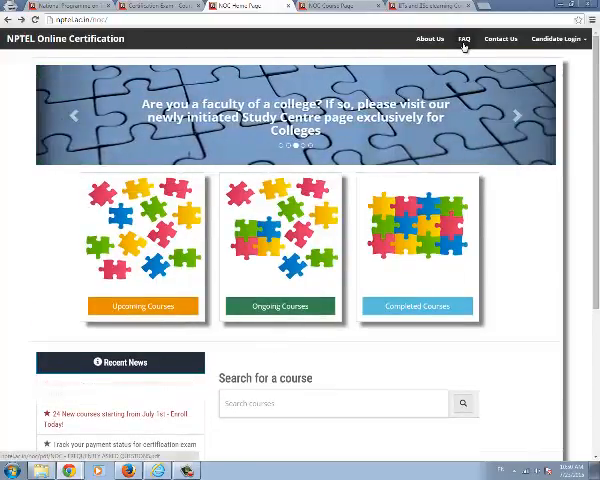
mouse_move(556, 42)
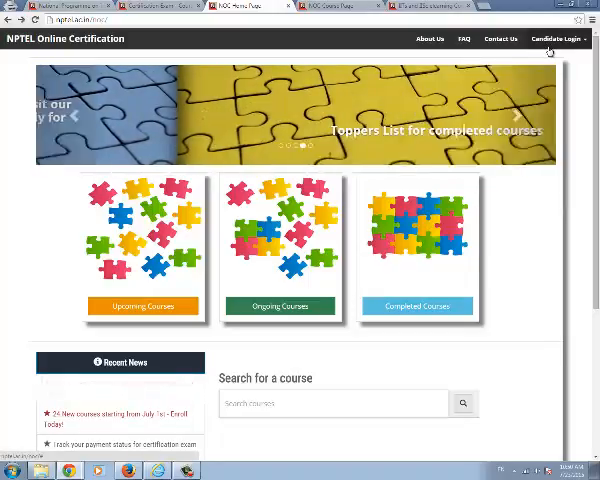
Show a Computer Science course's Video Download list with MP4, FLV and 3GP files
left_click(566, 40)
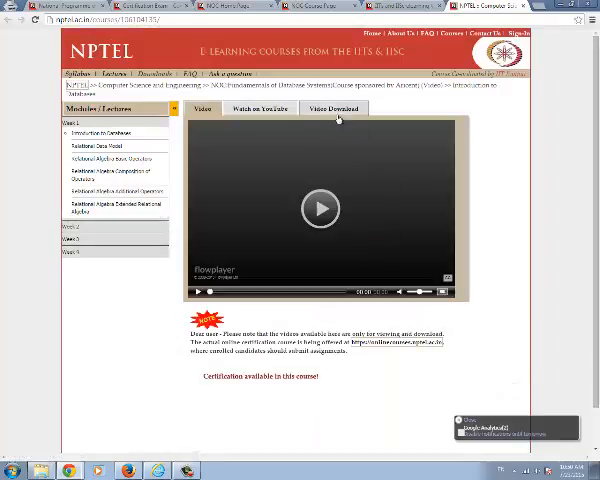
left_click(334, 108)
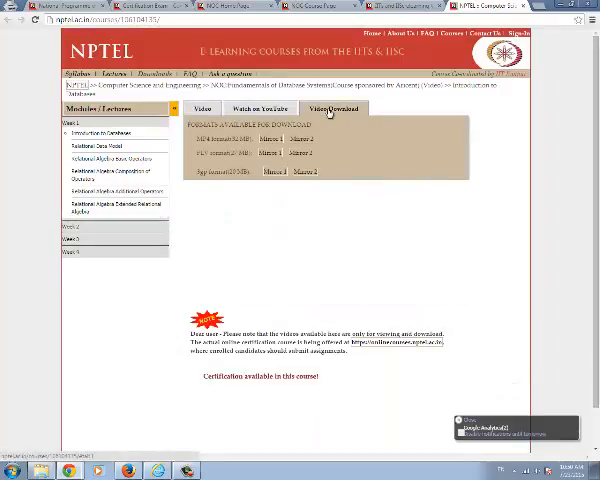